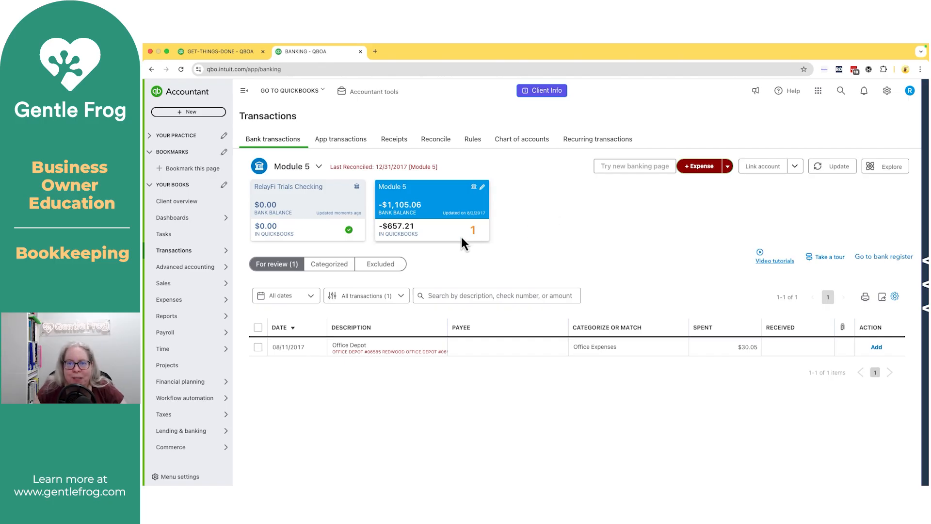
mouse_move(480, 245)
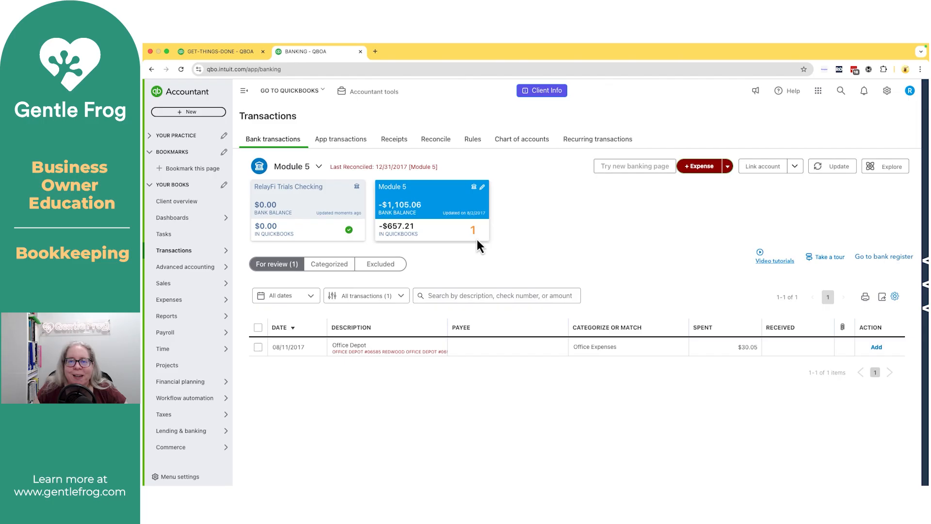
mouse_move(540, 255)
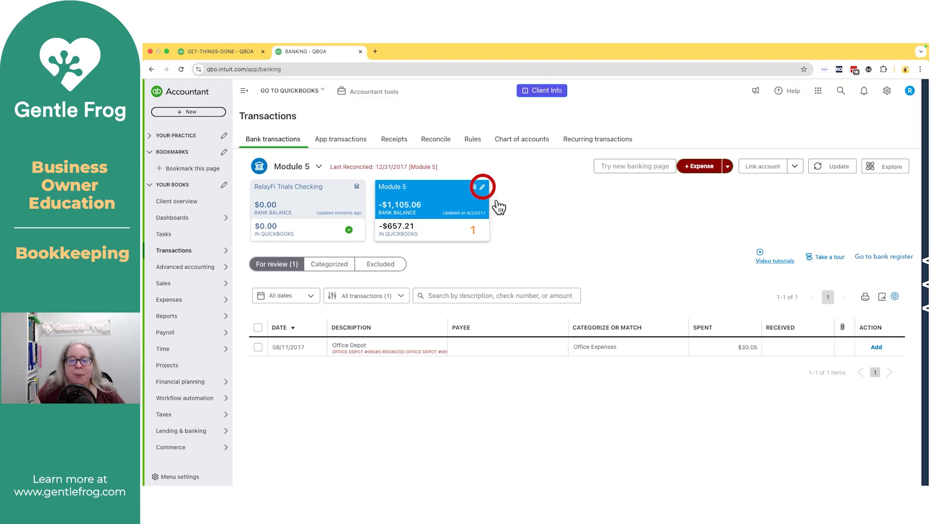
Mark Module 5 to disconnect on save via Edit account info, confirm Yes, and save
click(482, 186)
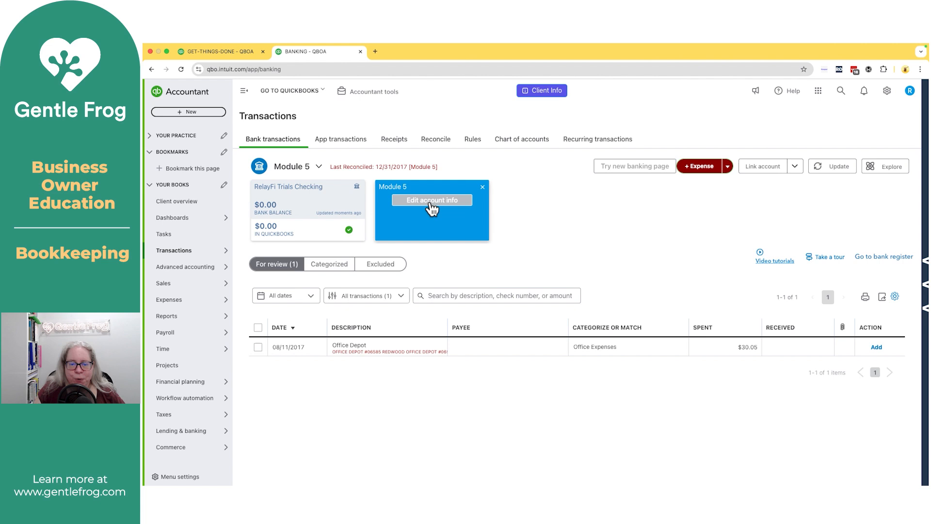
click(431, 200)
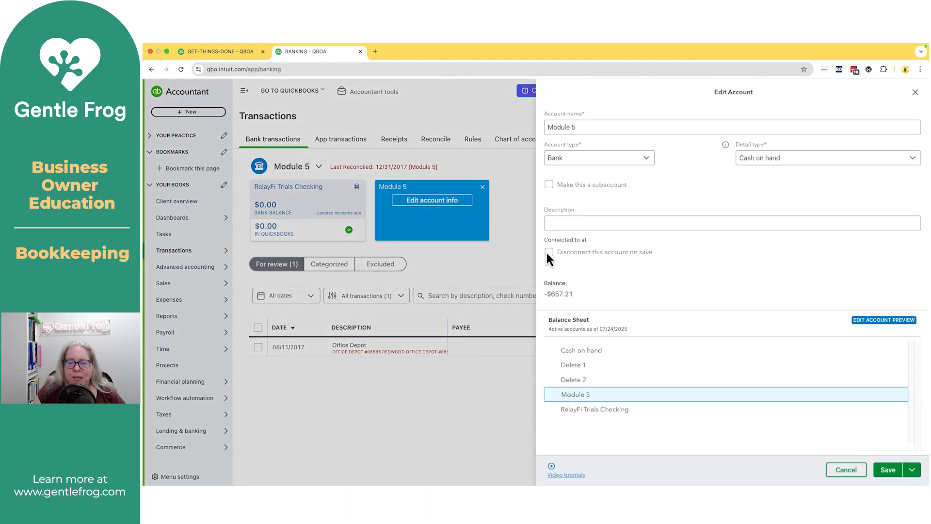
click(549, 252)
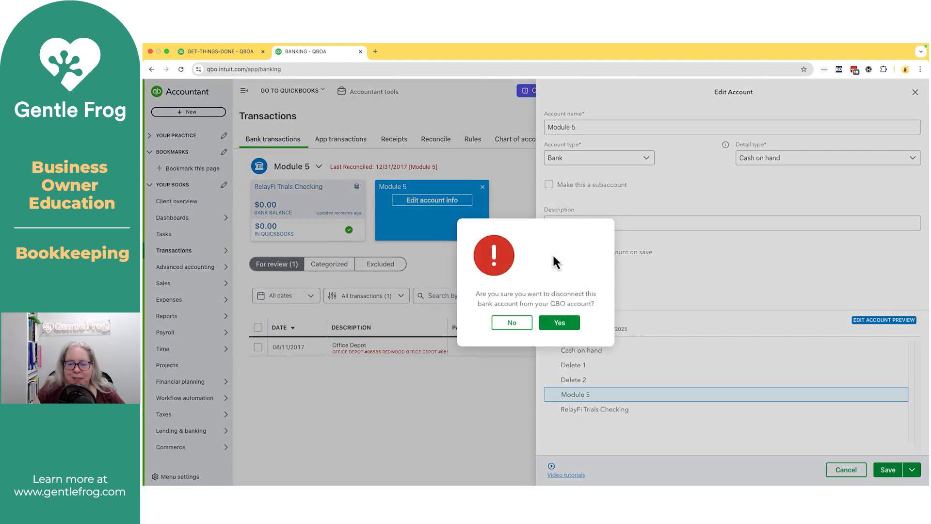
click(512, 322)
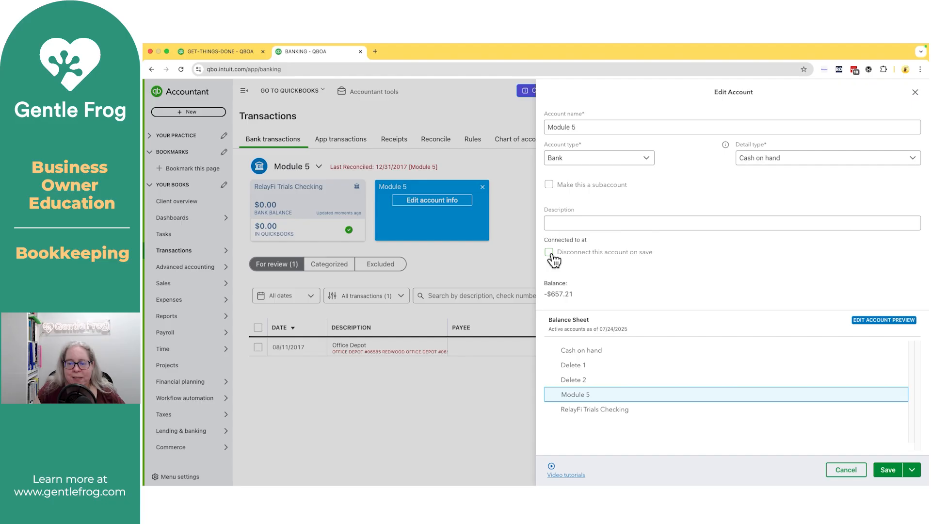
click(549, 251)
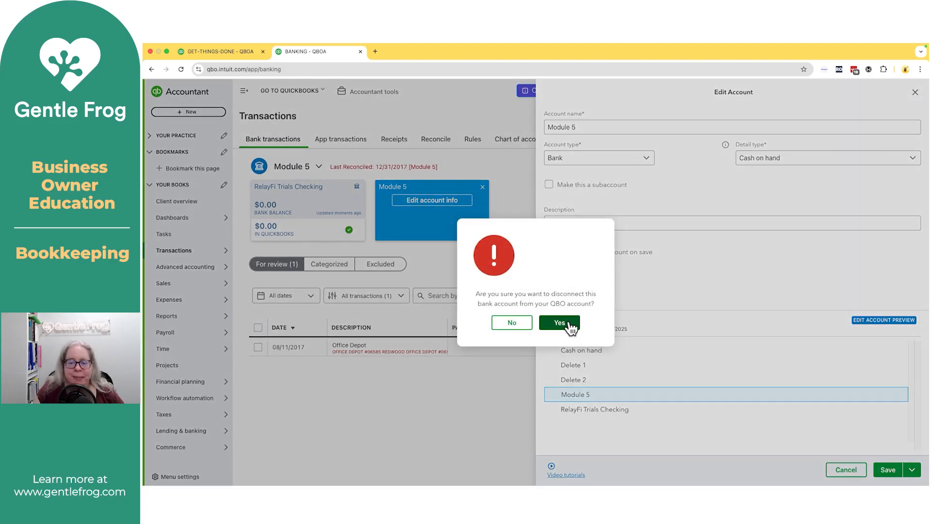
click(558, 322)
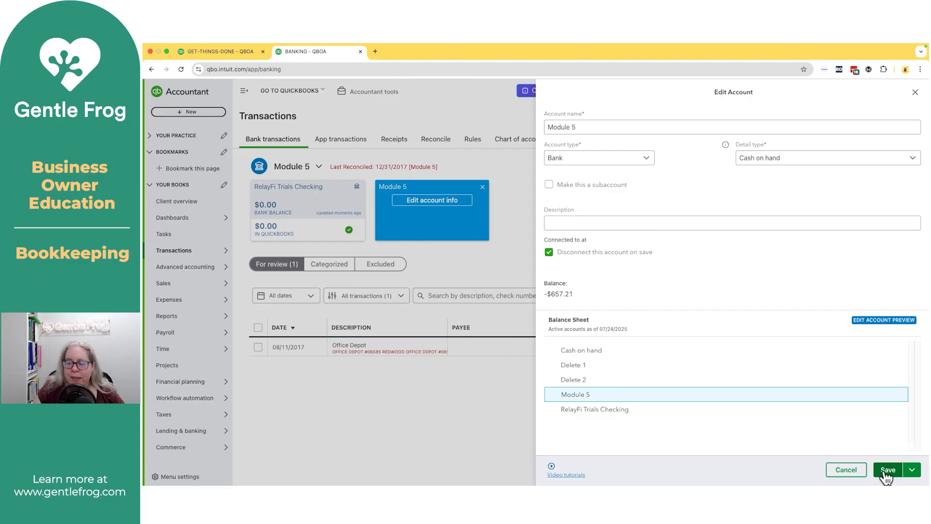
click(888, 469)
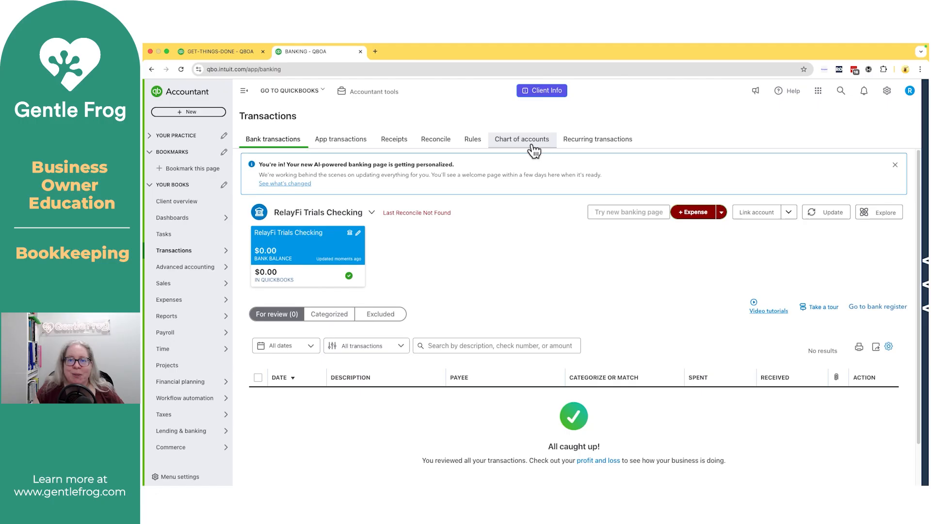
Switch to the Chart of accounts list to check Module 5 is still there
click(522, 139)
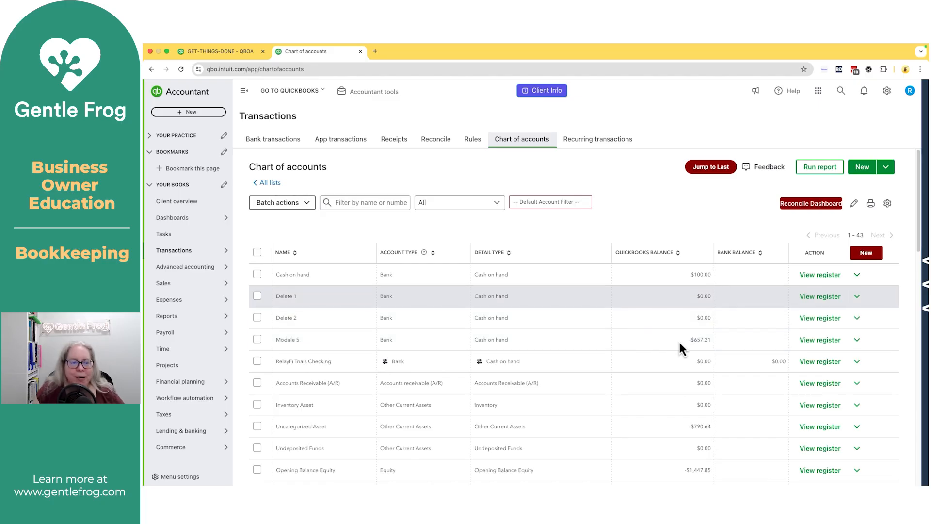
mouse_move(172, 248)
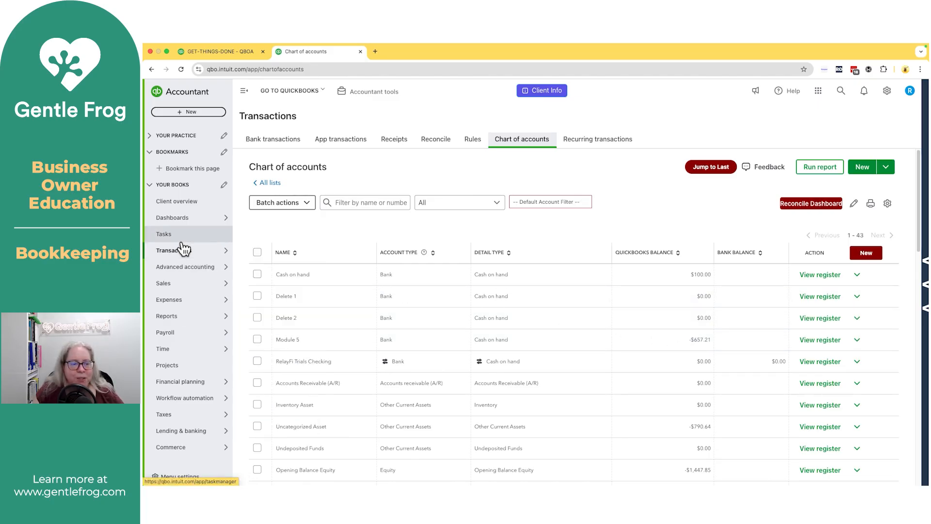